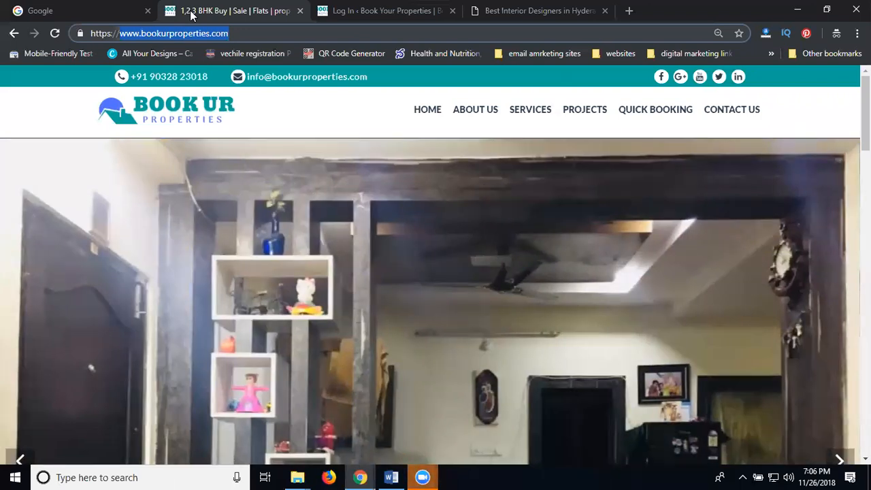
Log in to the site's WordPress dashboard from the login page
scroll("down", 3)
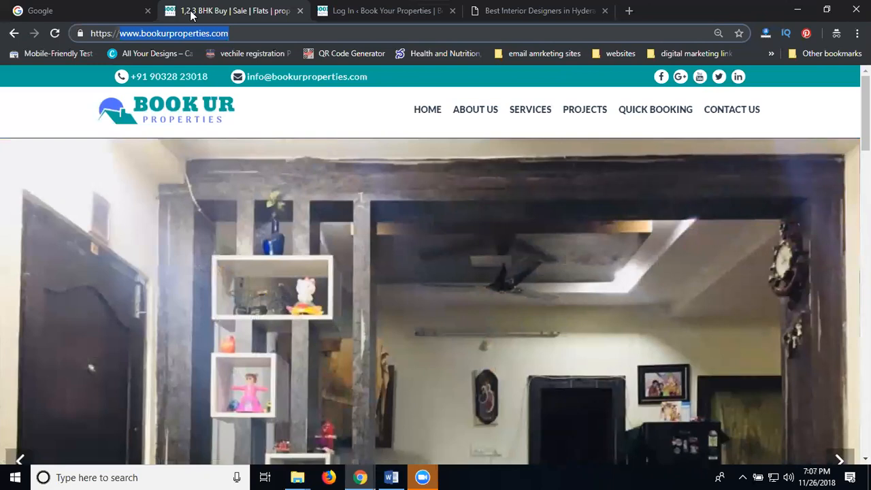
scroll("down", 3)
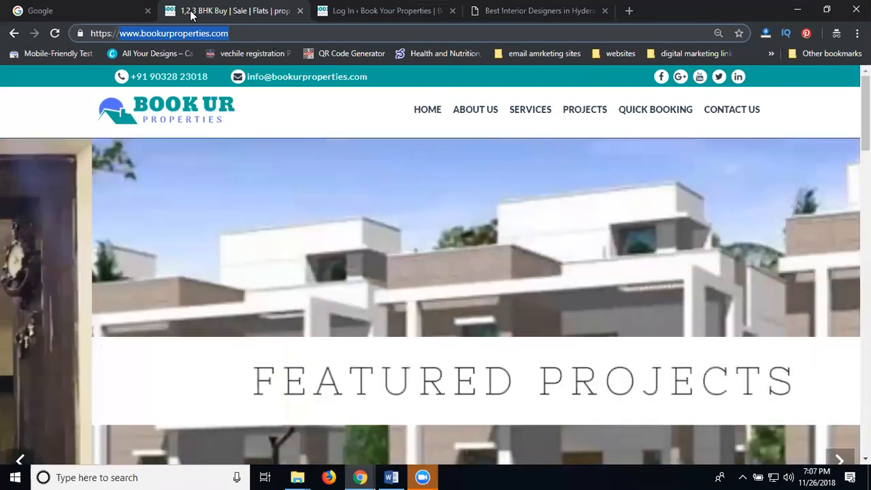
scroll("down", 3)
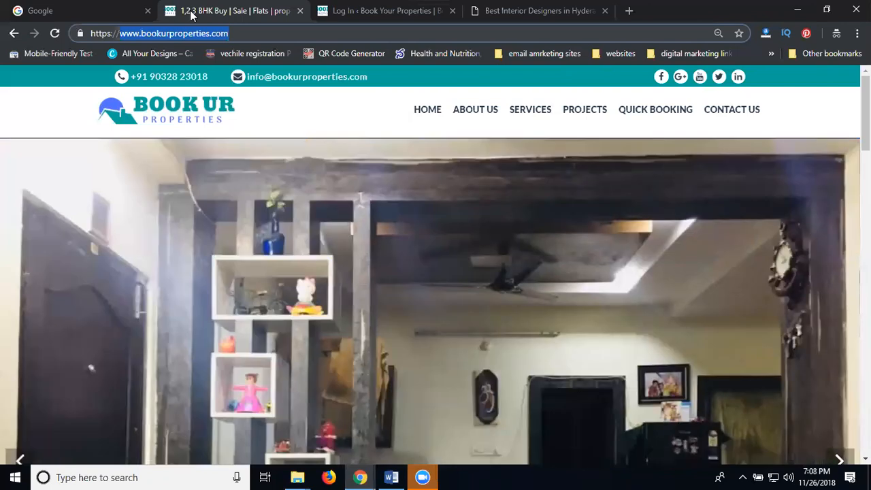
scroll("down", 3)
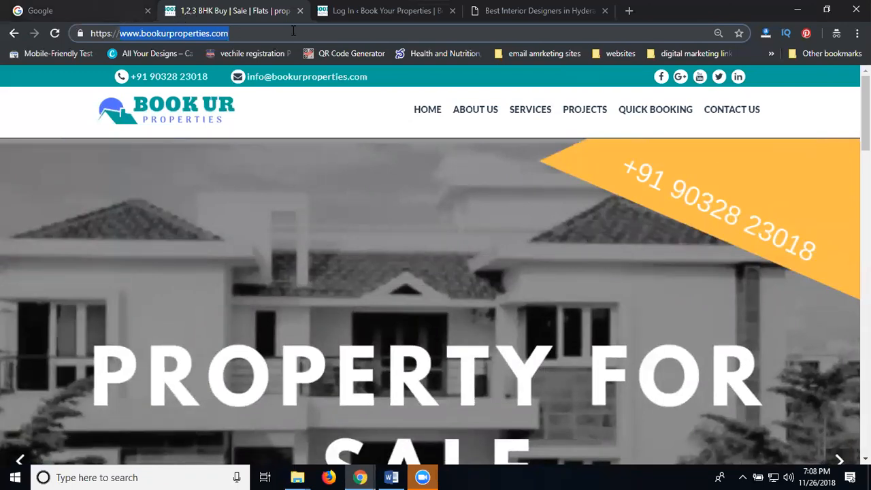
left_click(384, 11)
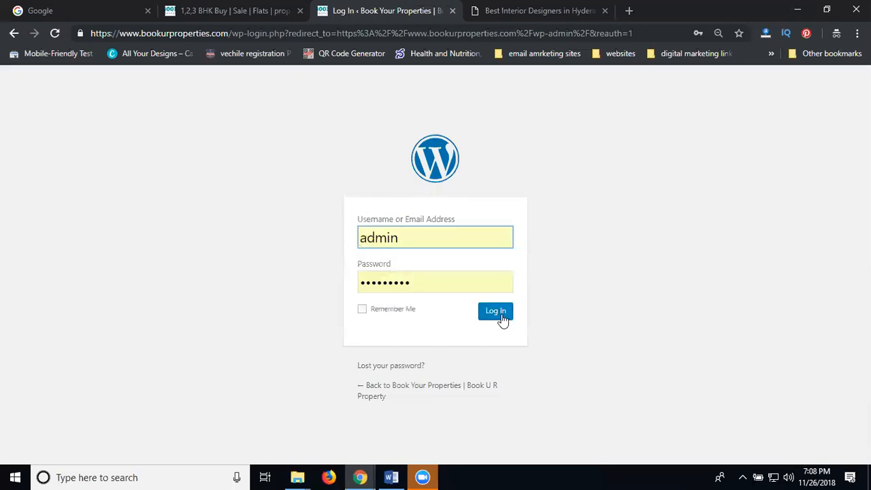
left_click(496, 310)
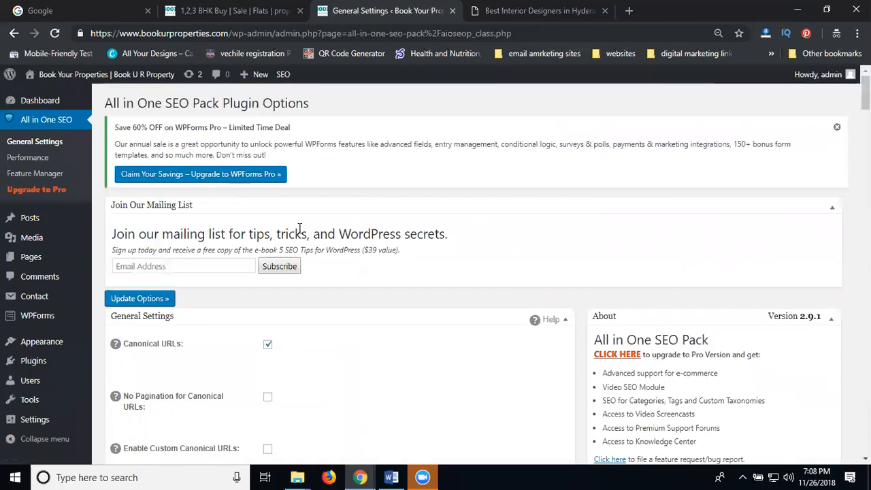
Check the Canonical URLs setting, then view the homepage's page source
scroll("down", 3)
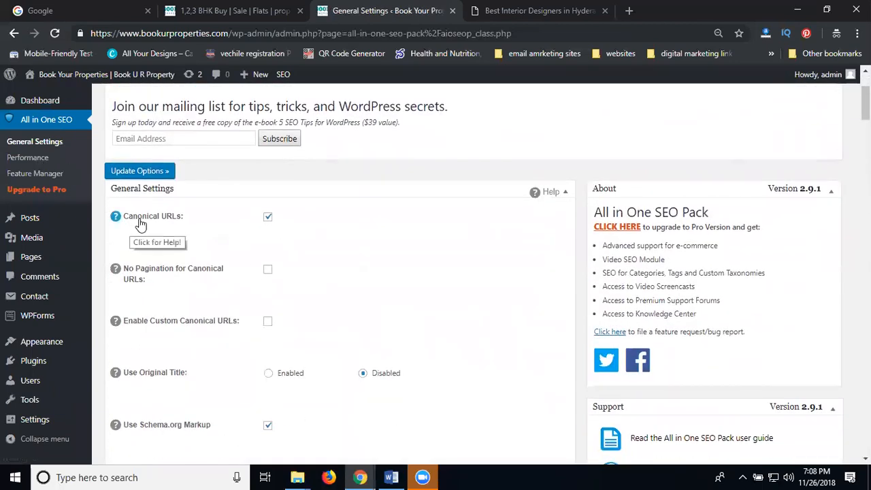
mouse_move(245, 224)
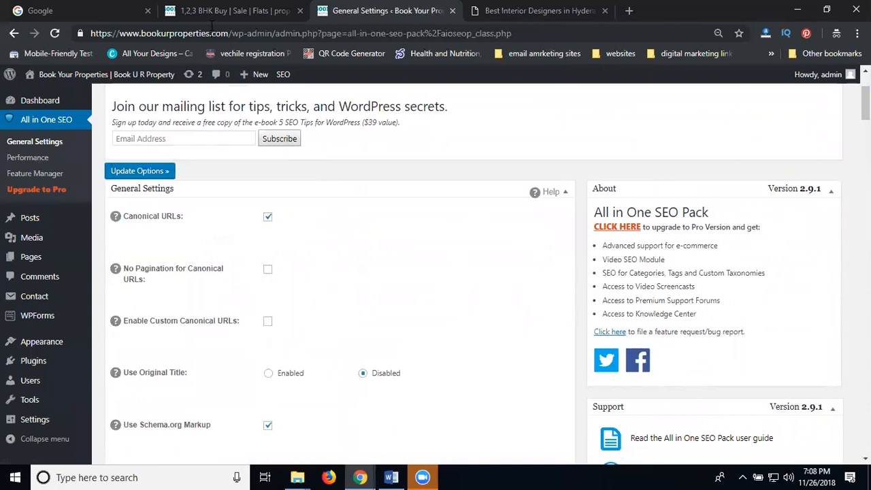
left_click(228, 11)
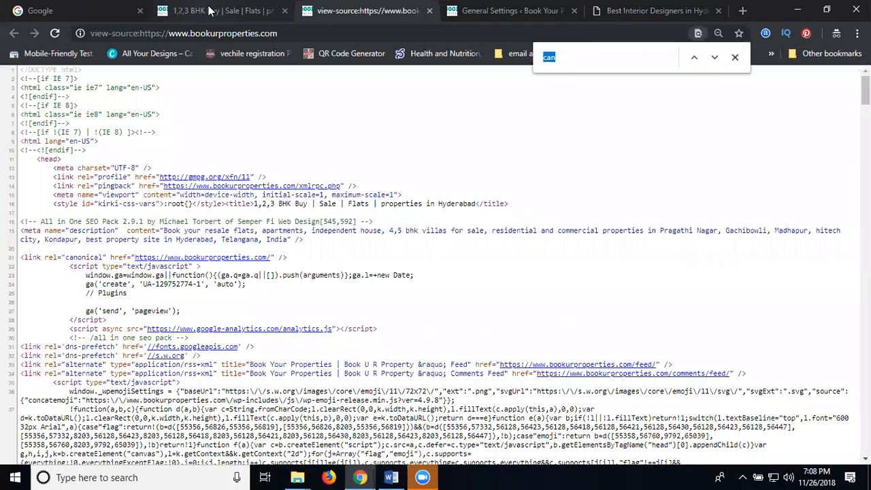
Find 'canon' in the source, view the Quick Booking page, and return to the SEO settings
type("on")
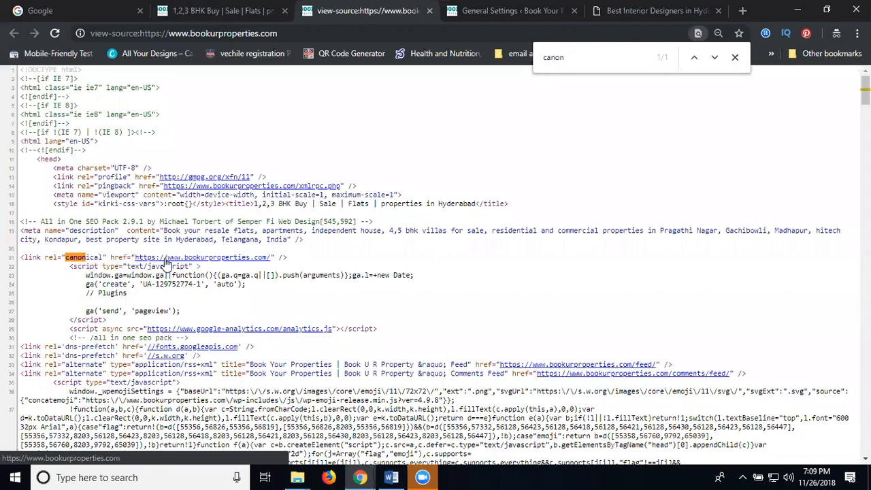
left_click(218, 11)
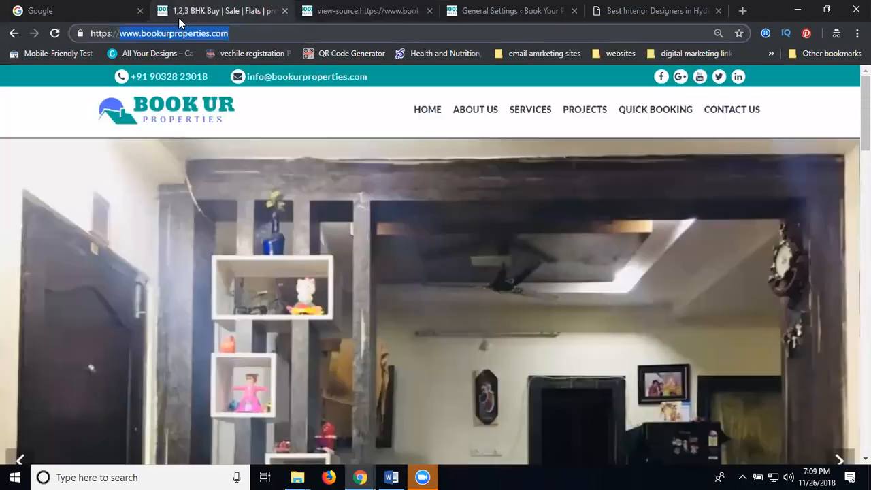
left_click(654, 109)
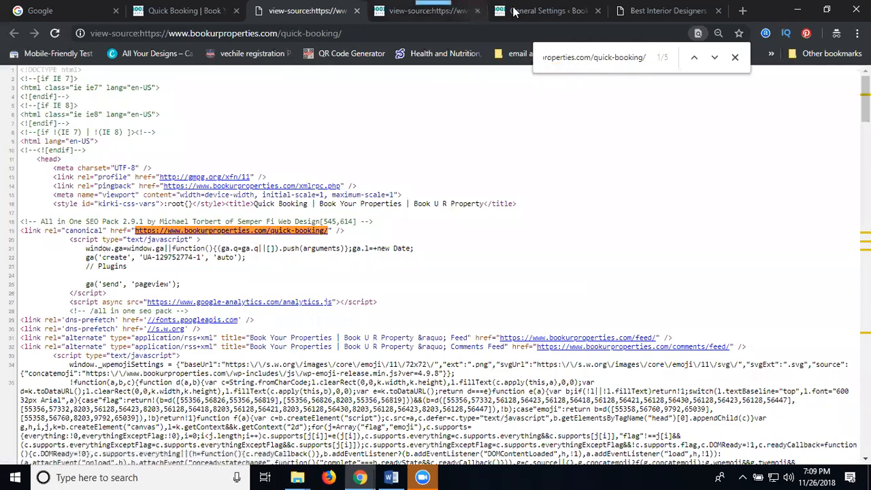
left_click(544, 11)
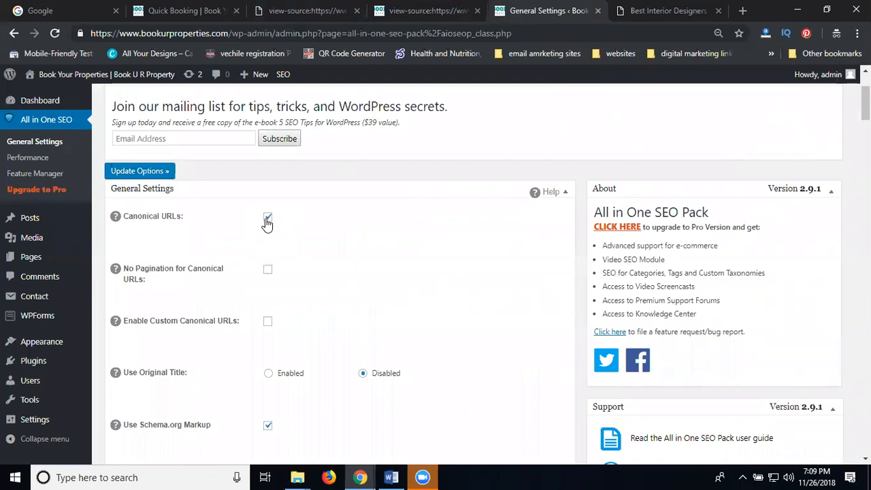
mouse_move(47, 119)
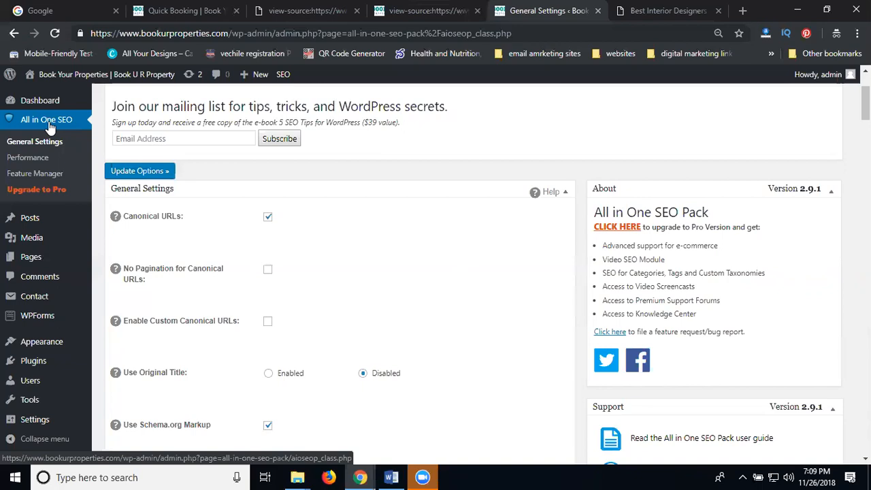
Reopen the All in One SEO general settings to review the canonical option
left_click(184, 11)
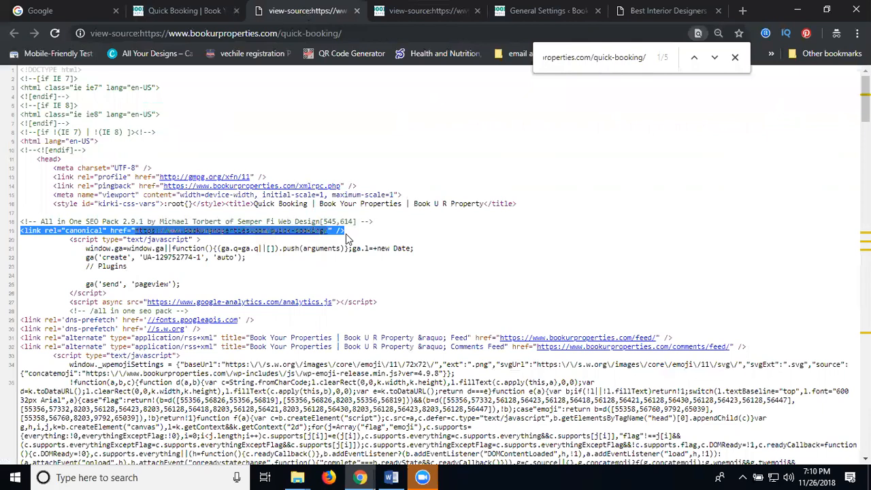
Launch Notepad from the Run dialog's recent-command list
key("Win+r")
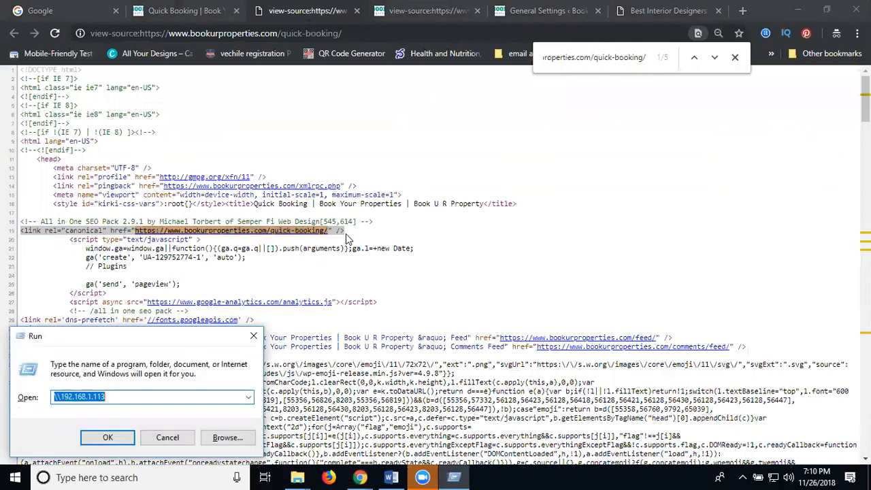
left_click(248, 398)
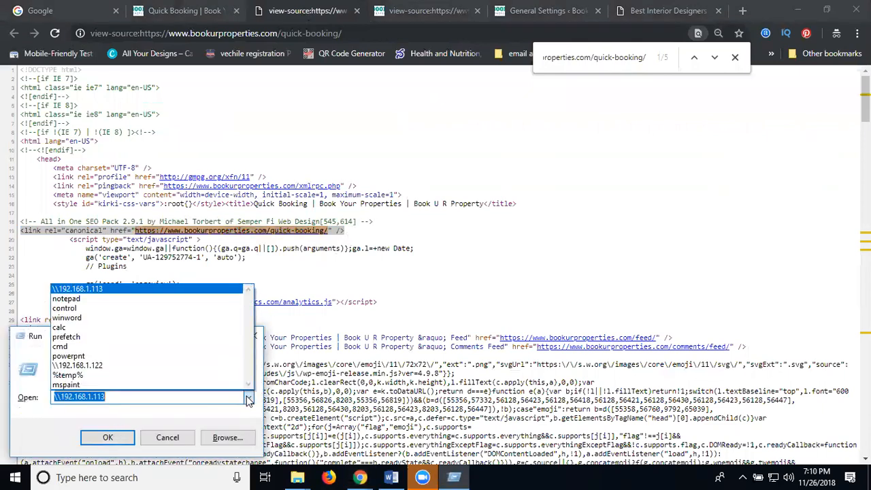
left_click(68, 319)
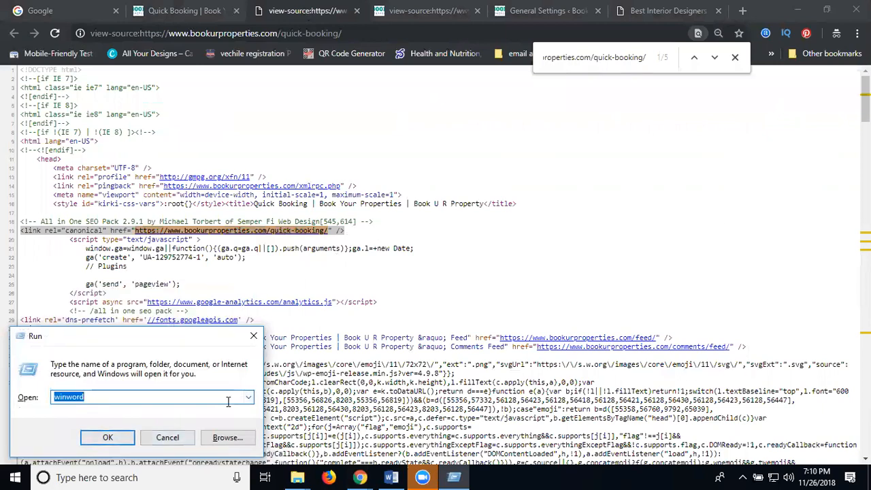
left_click(248, 397)
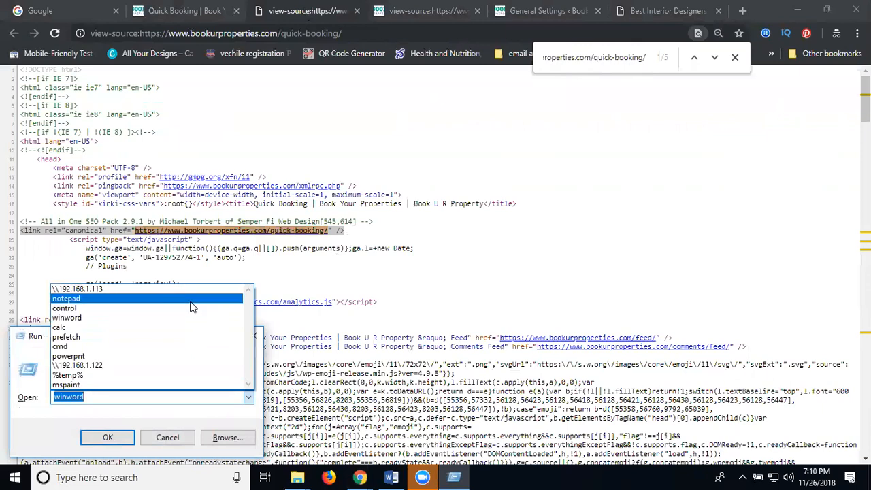
left_click(167, 436)
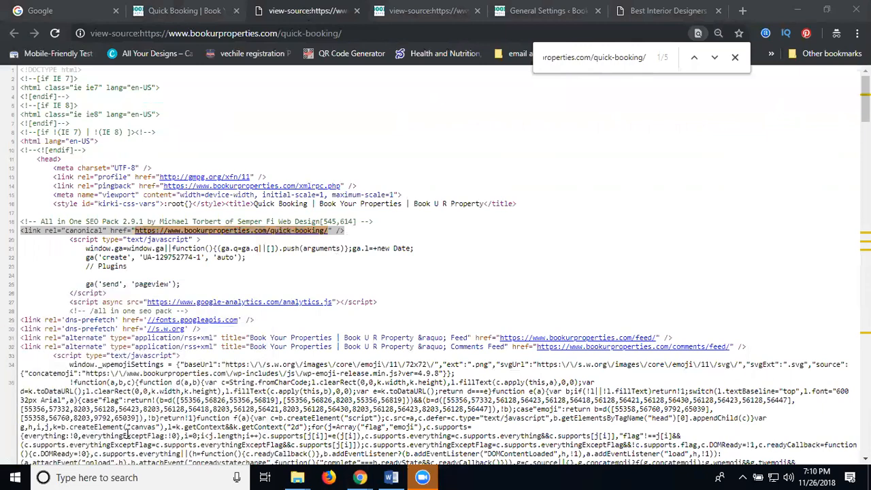
left_click(452, 477)
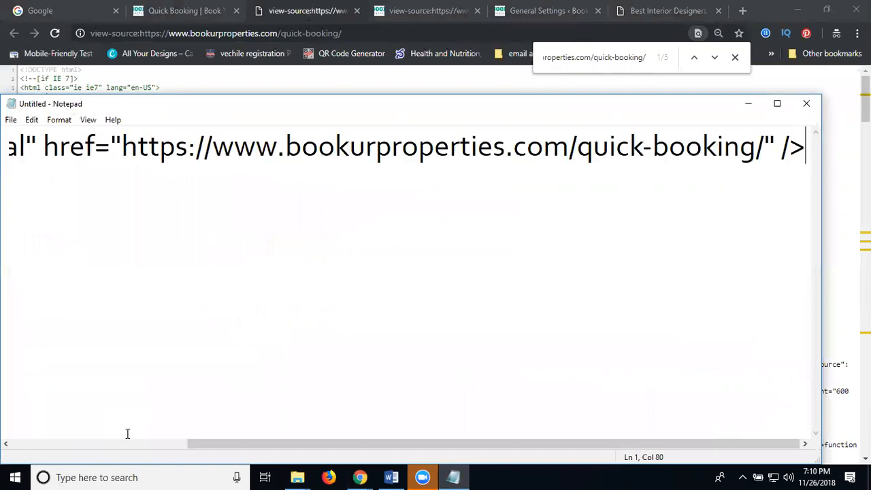
Replace the Quick Booking URL inside href with the placeholder LINK
left_click(776, 103)
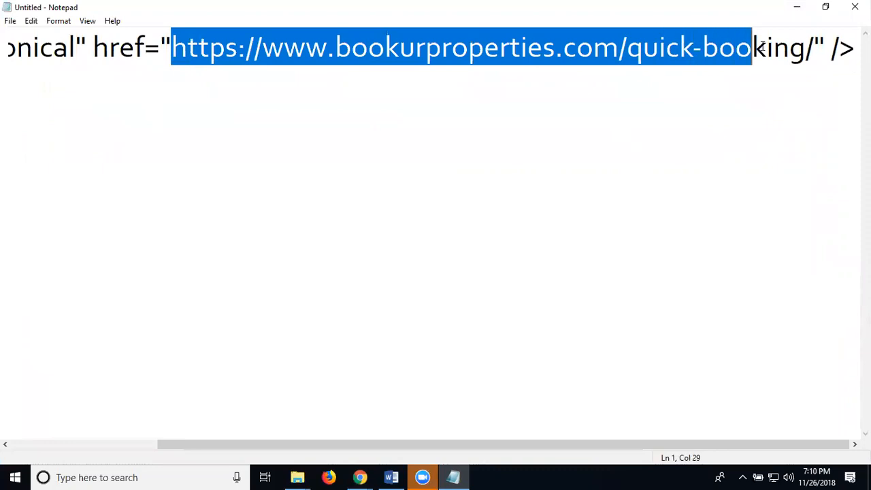
type("L/\" />")
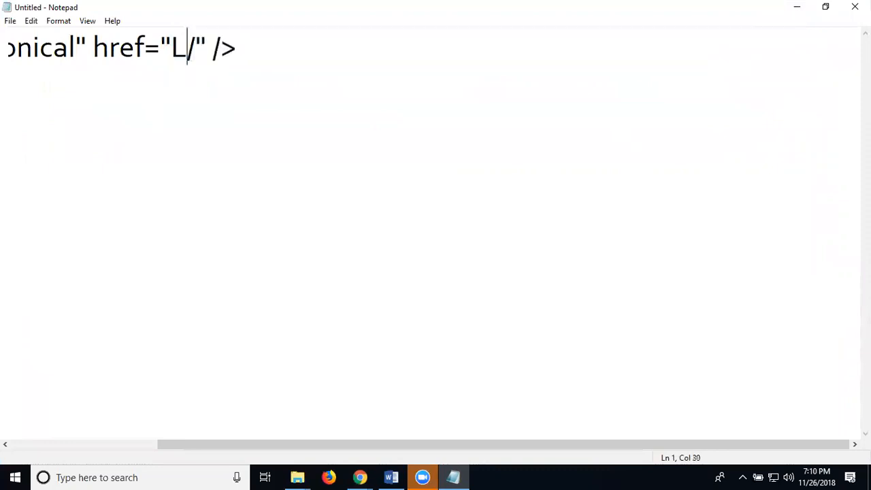
type("INK")
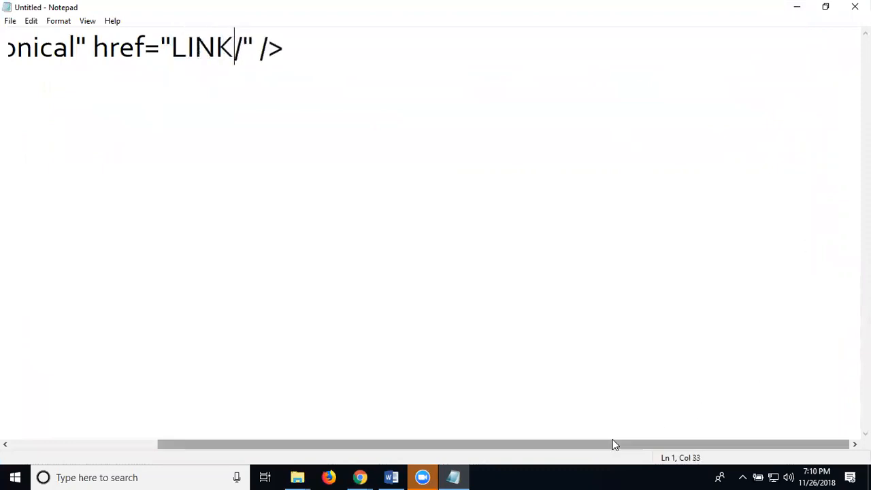
mouse_move(302, 452)
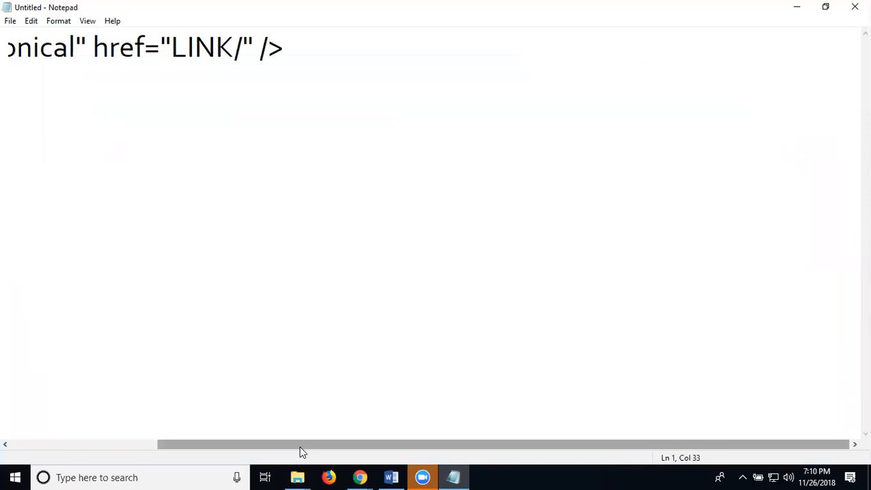
scroll("left", 3)
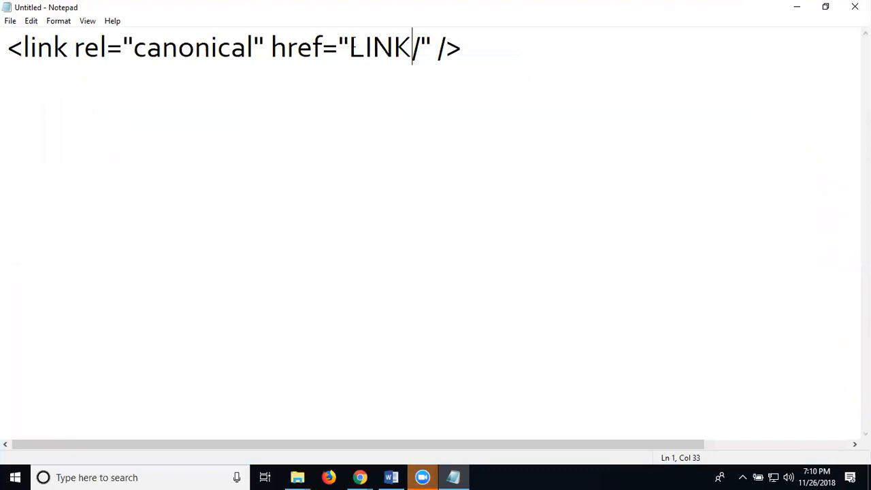
Prefix the line with 'Syntax - ' and select the whole canonical link tag
double_click(380, 46)
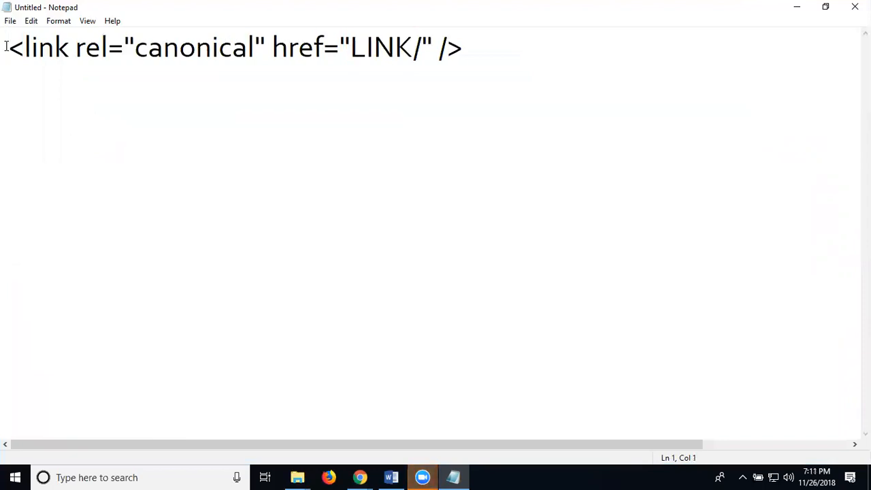
type("Syntax -")
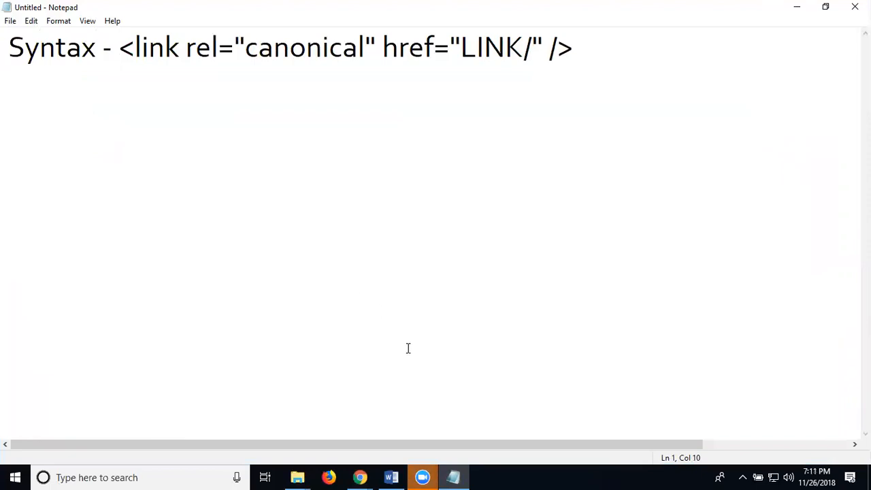
left_click(119, 47)
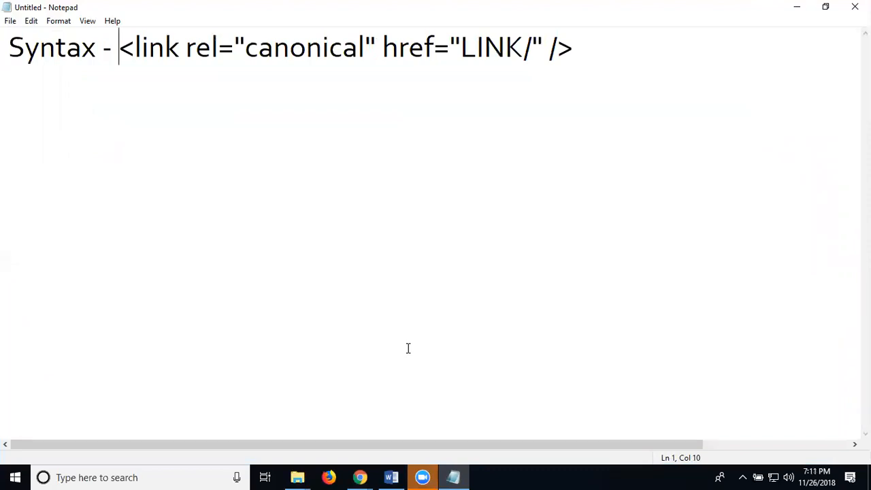
mouse_move(560, 473)
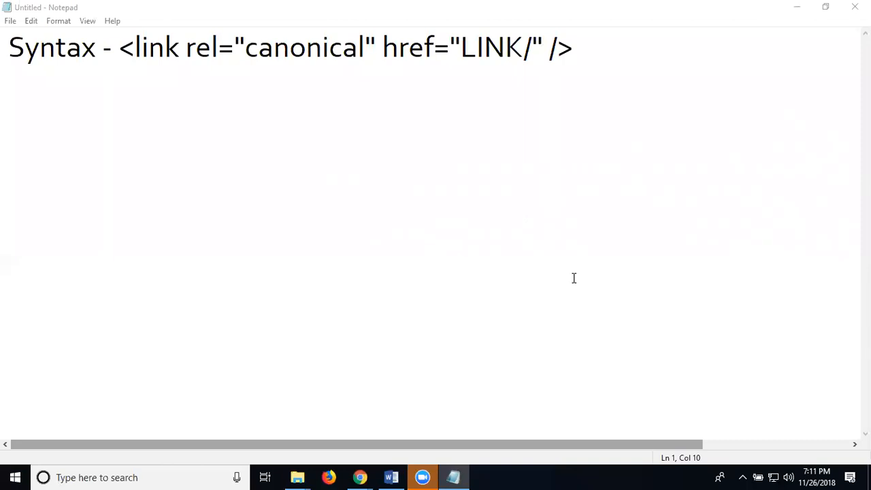
mouse_move(121, 48)
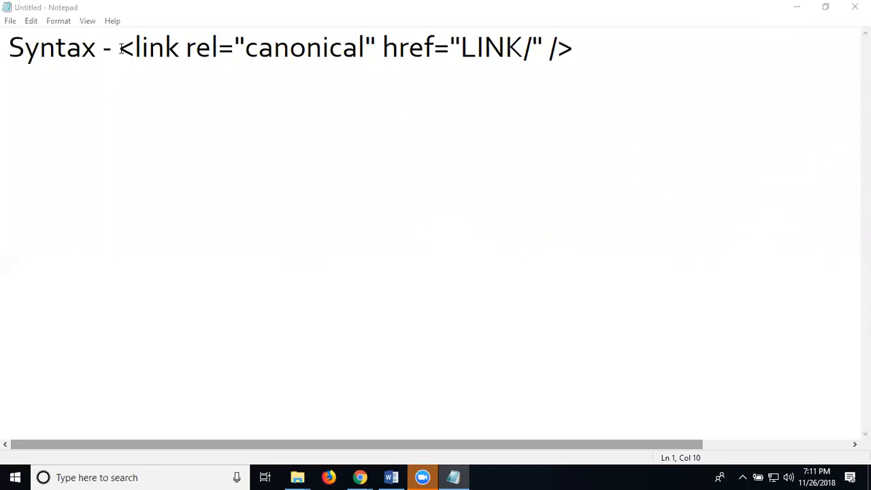
left_click_drag(120, 48, 575, 48)
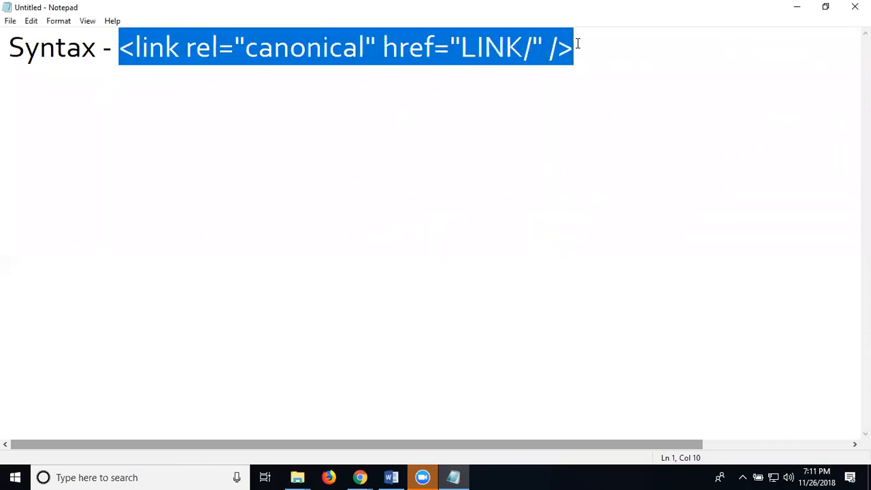
mouse_move(602, 201)
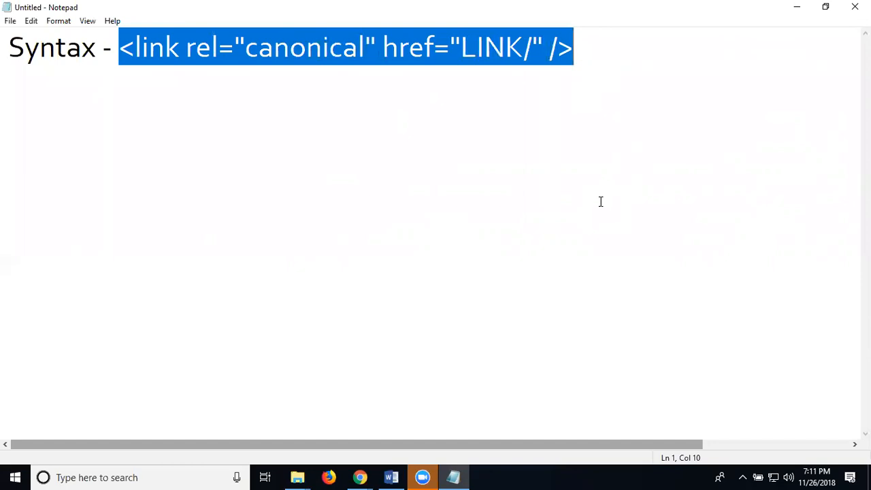
mouse_move(783, 28)
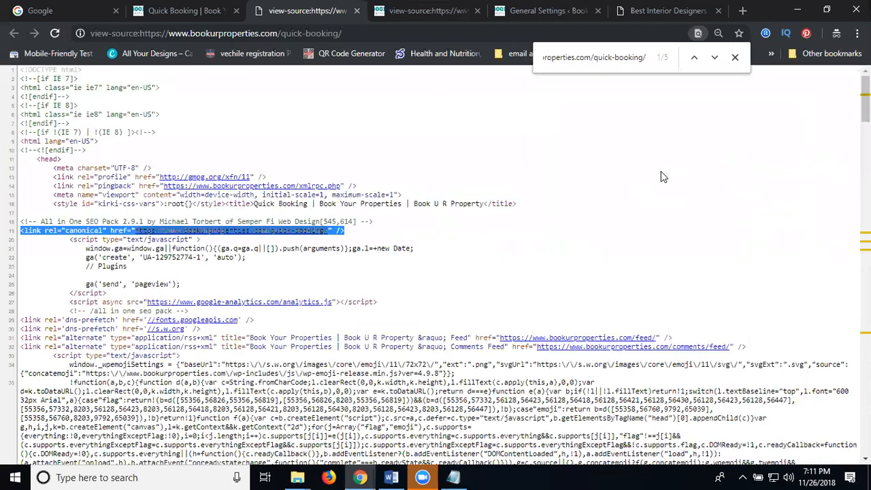
Open flipkart.com in a new browser tab
left_click(743, 11)
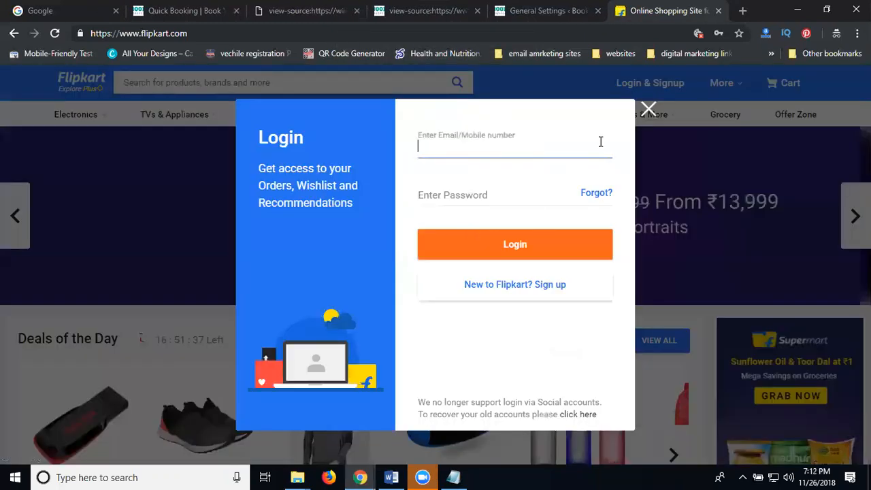
Dismiss the login popup and view the Asian WNDR-13 product page's source
left_click(648, 108)
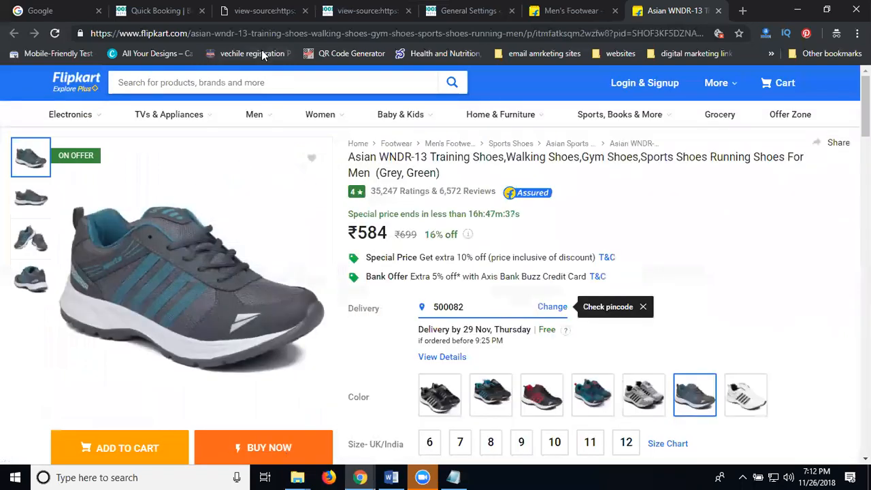
left_click(678, 11)
type("can")
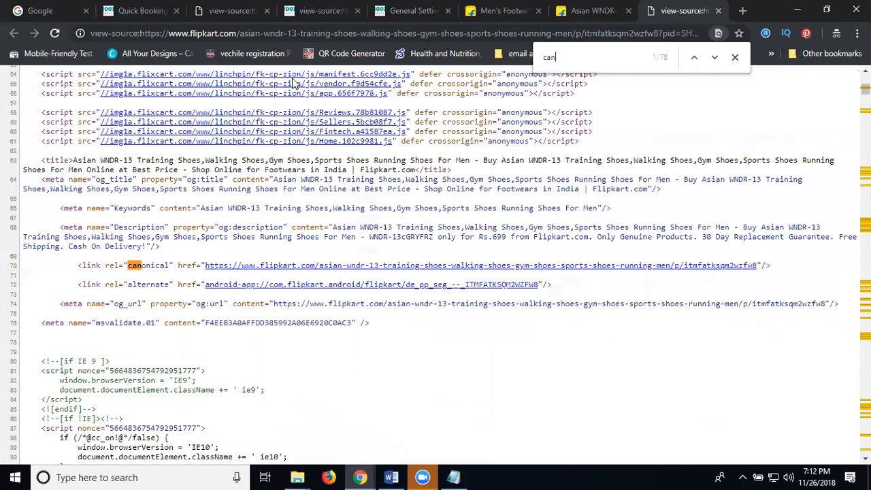
mouse_move(579, 79)
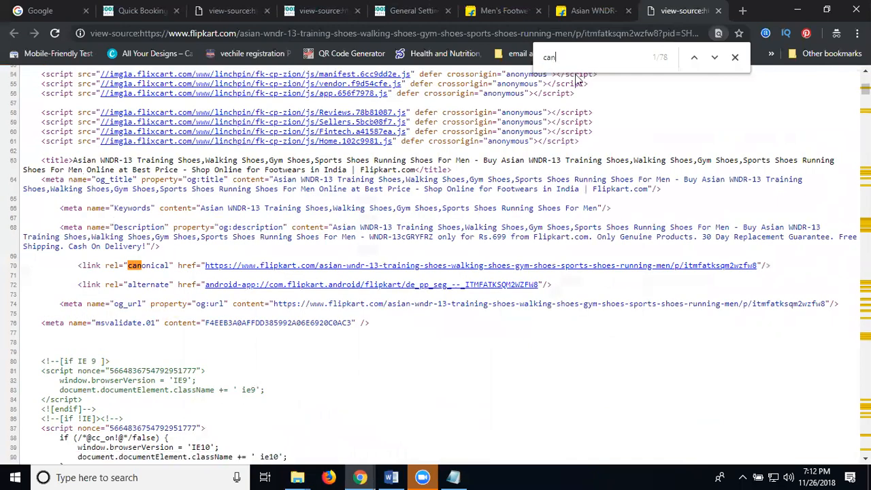
Search the product source for 'canon' to locate its canonical link tag
type("on")
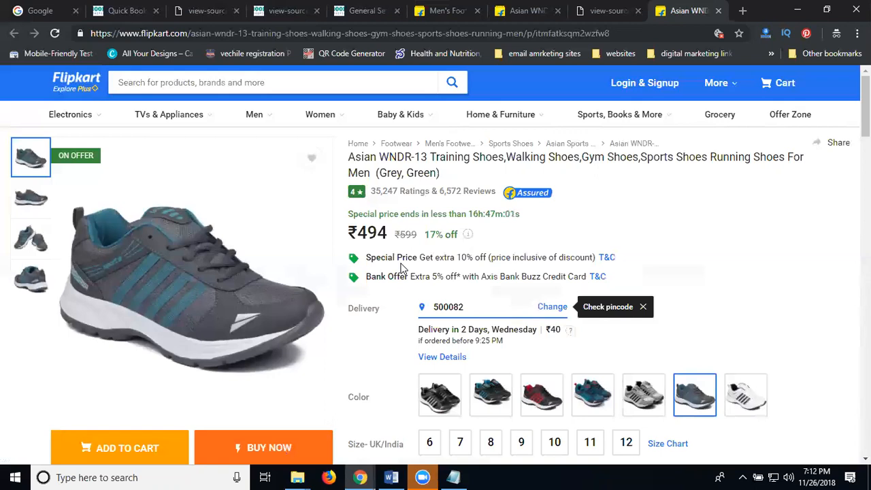
mouse_move(302, 171)
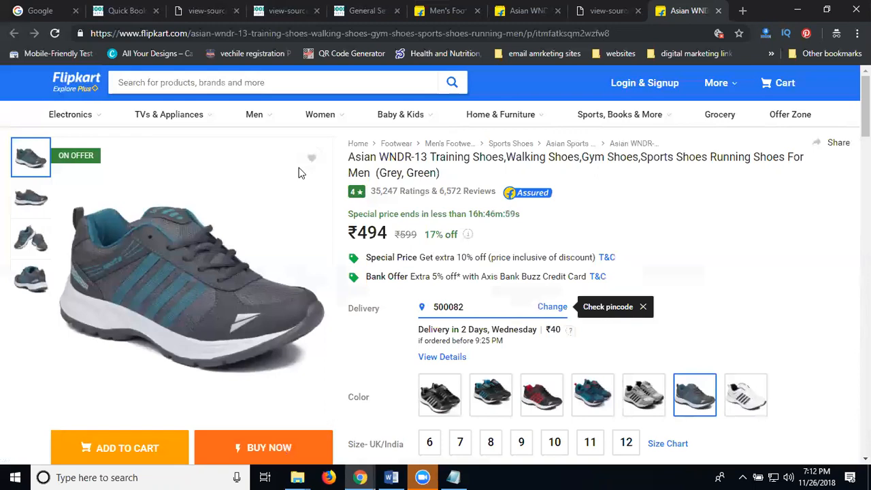
Switch back to the All in One SEO general settings tab
left_click(365, 11)
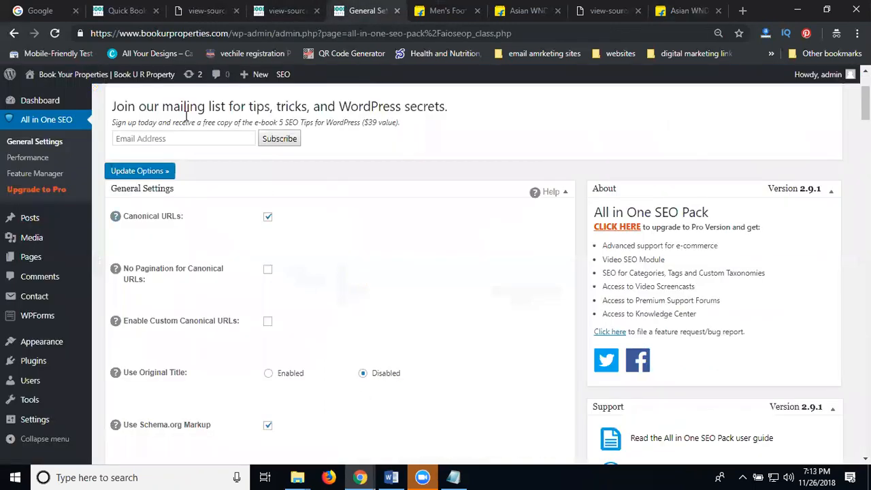